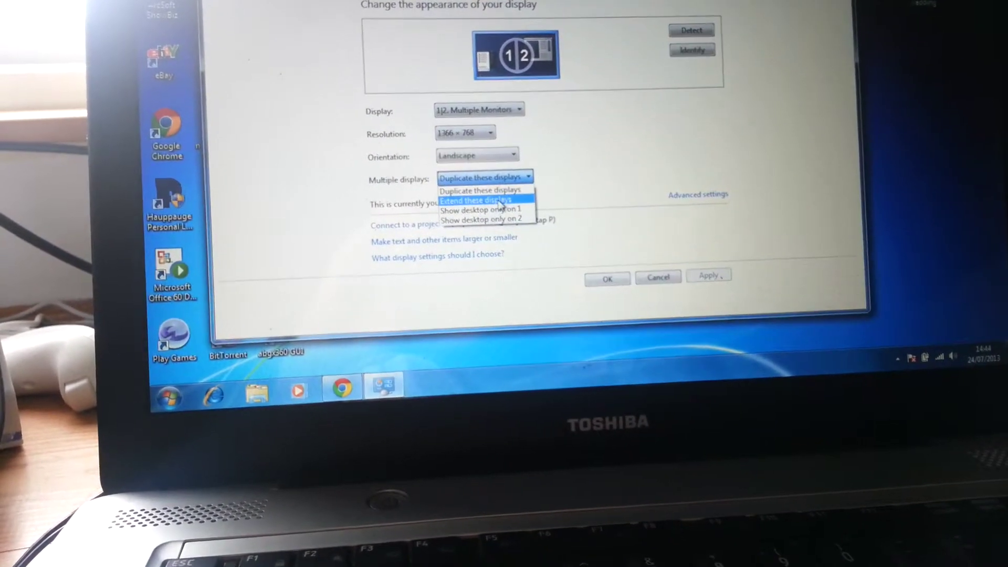
# Choose 'Extend these displays' in the Multiple displays dropdown
pyautogui.click(477, 200)
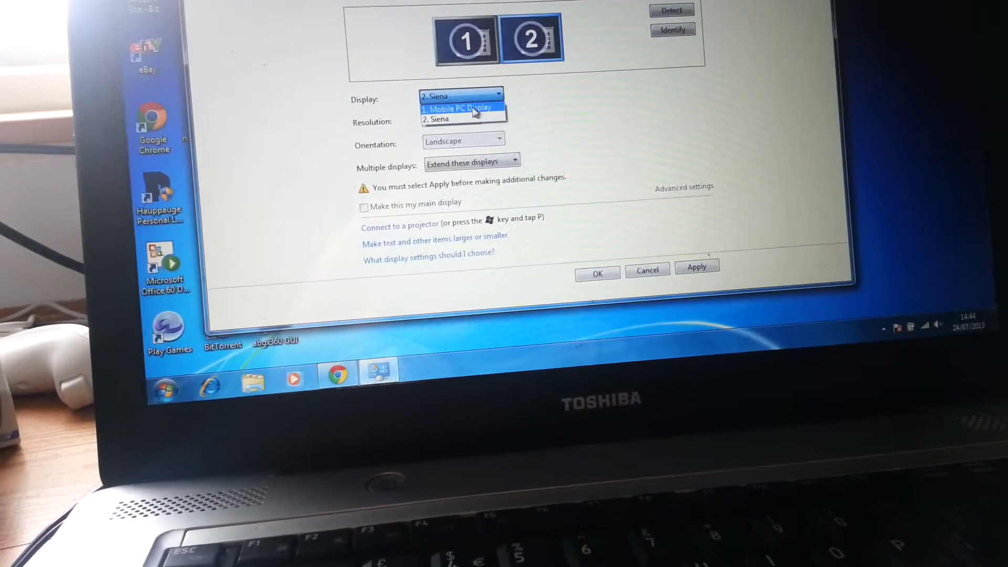
# Select 1. Mobile PC Display and apply the extended display arrangement
pyautogui.click(454, 109)
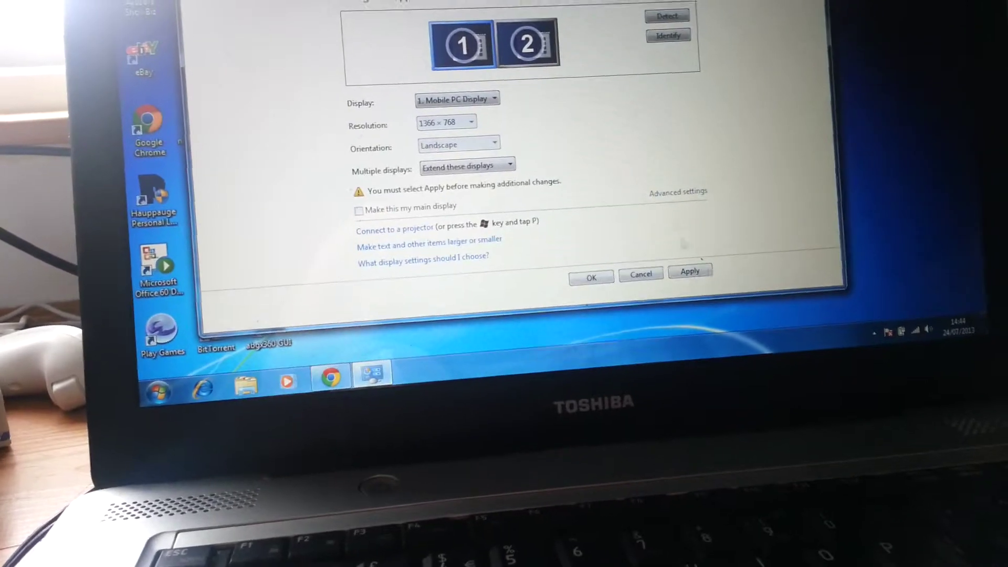
pyautogui.click(690, 271)
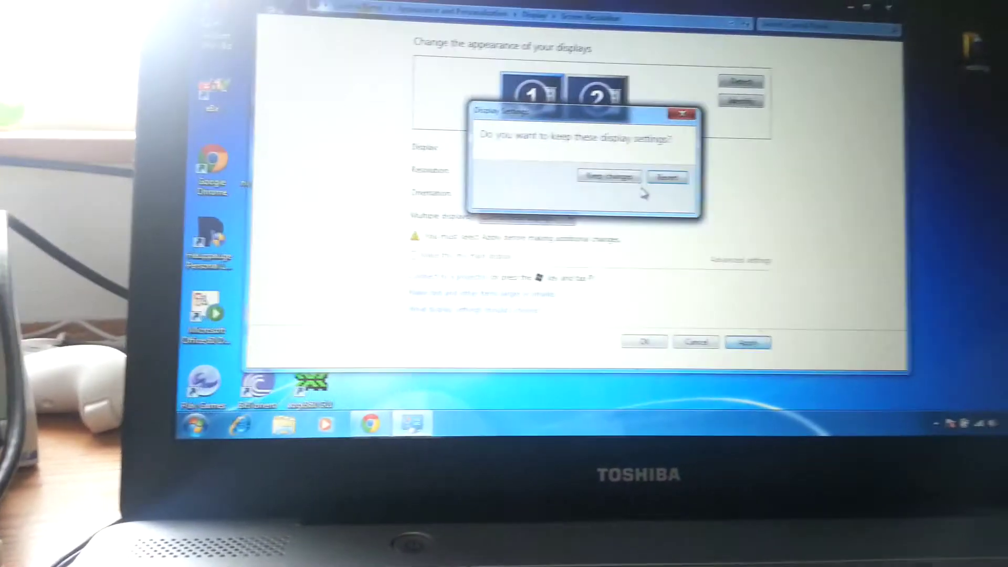